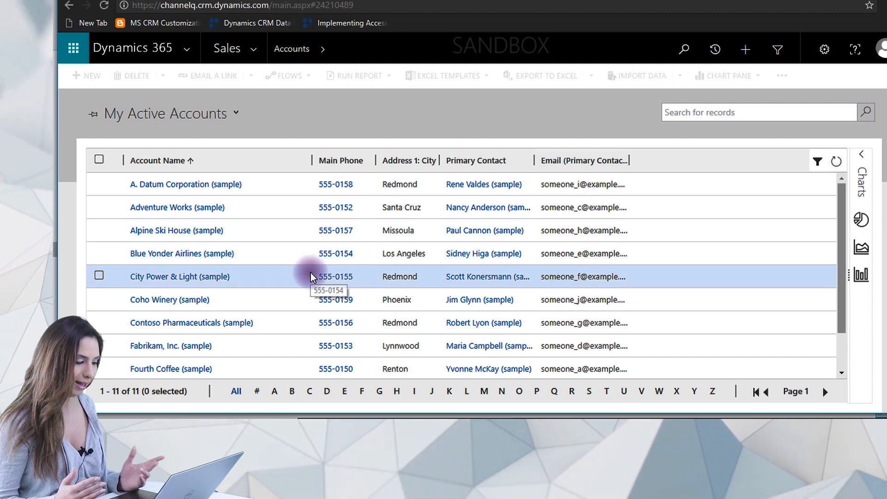
{"action": "left_click", "coordinate": [745, 49]}
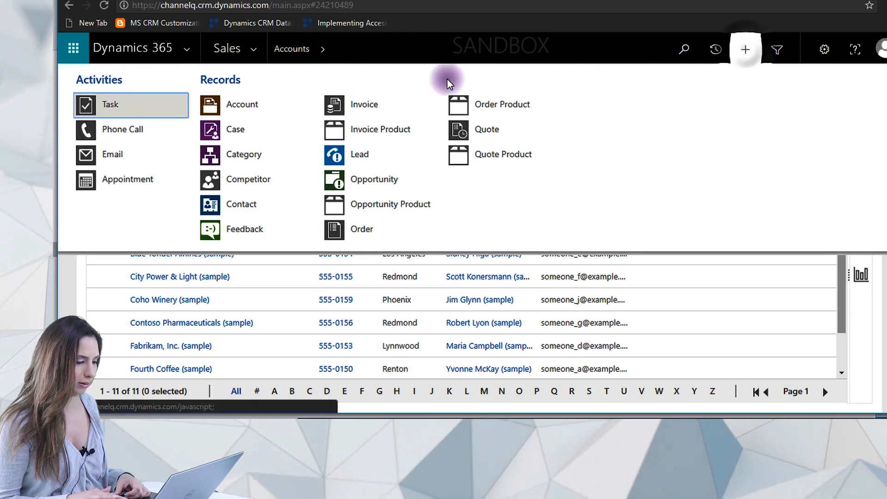
{"action": "left_click", "coordinate": [241, 104]}
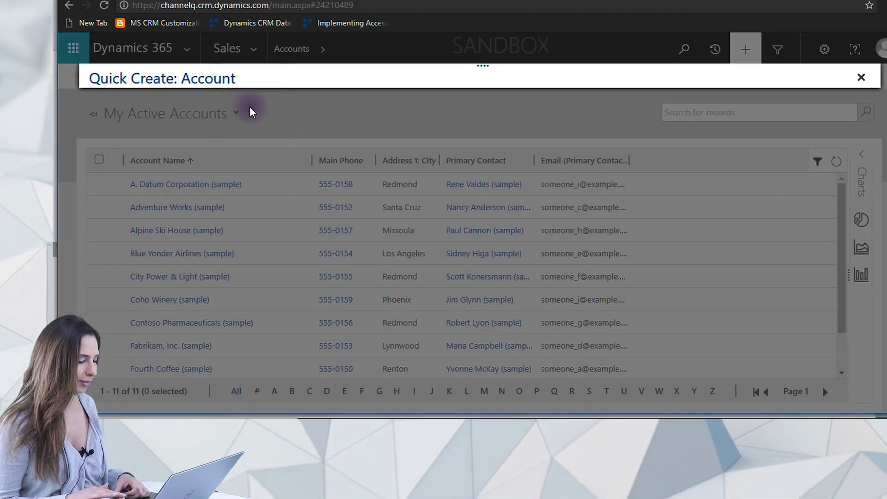
{"action": "left_click", "coordinate": [261, 132]}
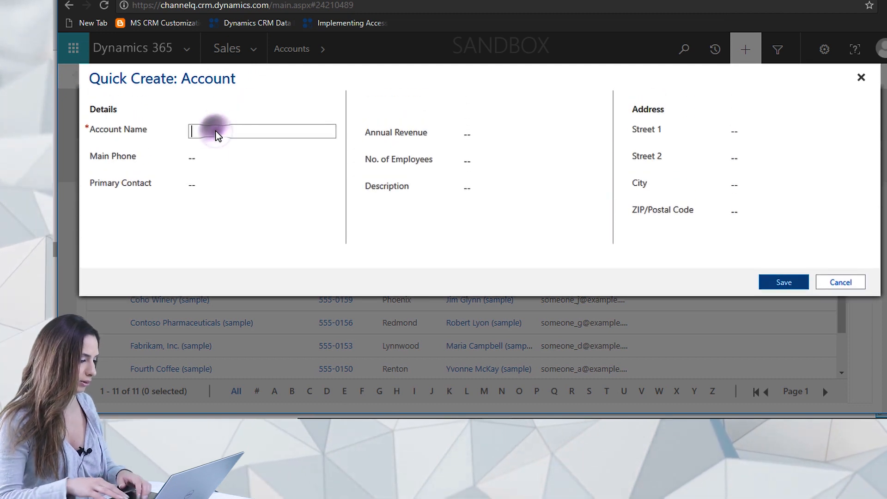
{"action": "type", "text": "ABC Company"}
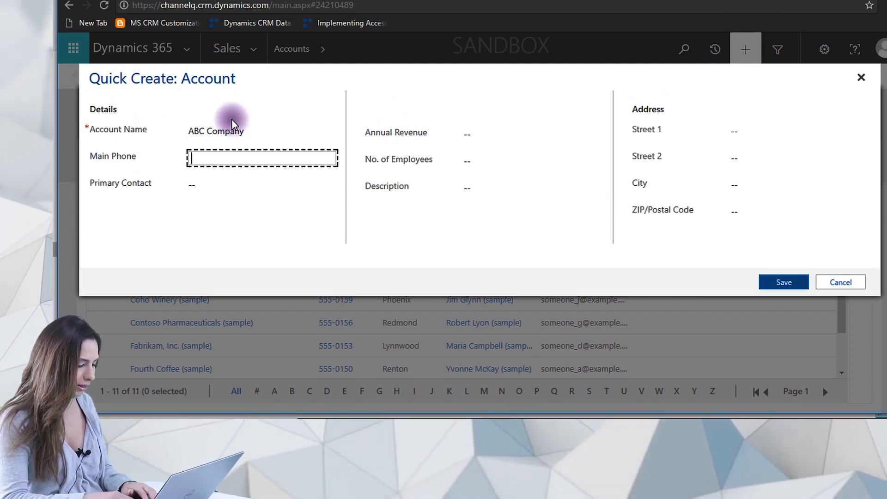
{"action": "type", "text": "888-888-"}
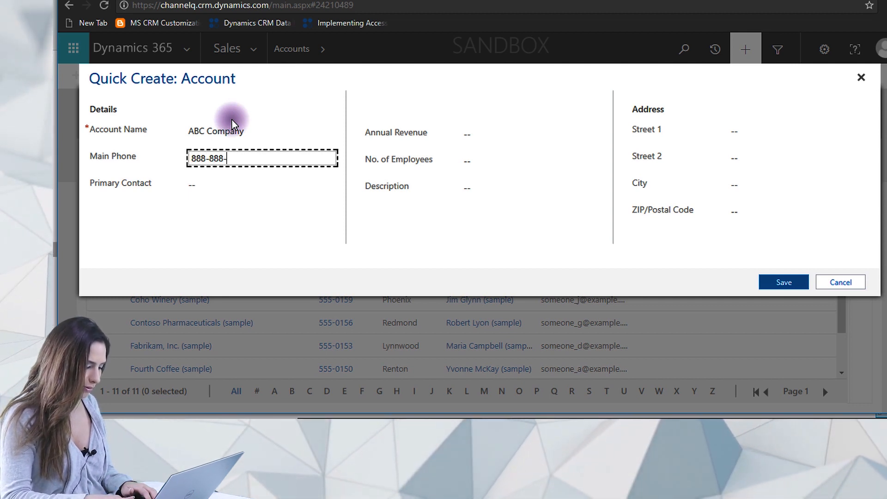
{"action": "type", "text": "0000"}
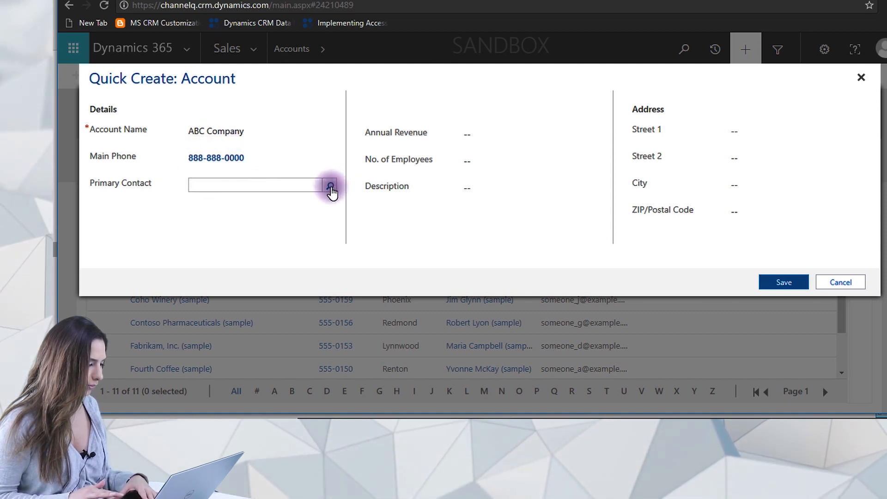
{"action": "left_click", "coordinate": [331, 186]}
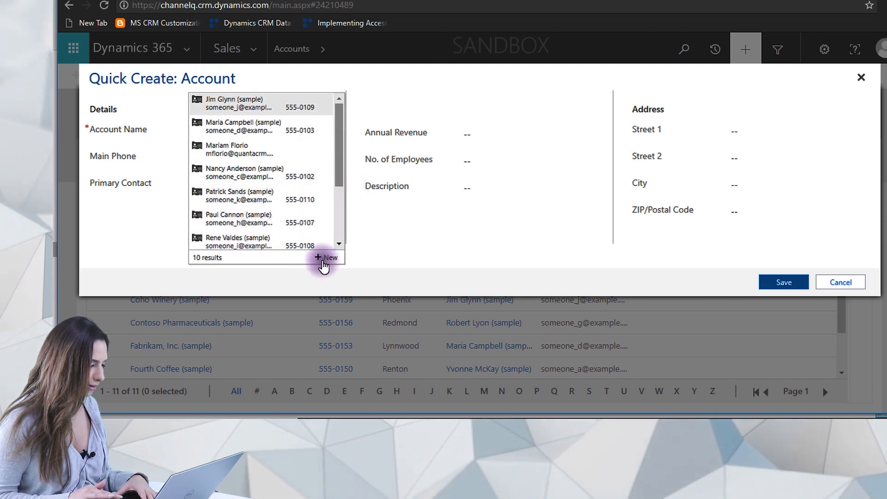
{"action": "left_click", "coordinate": [325, 258]}
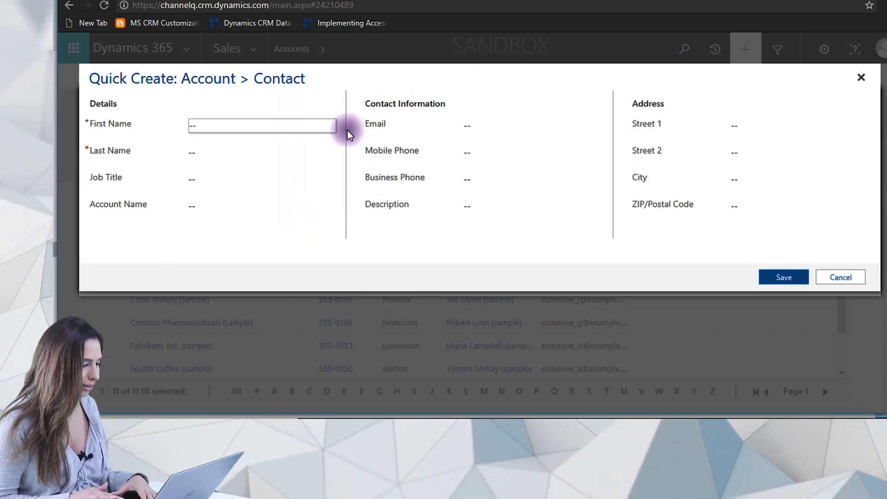
{"action": "type", "text": "Ji"}
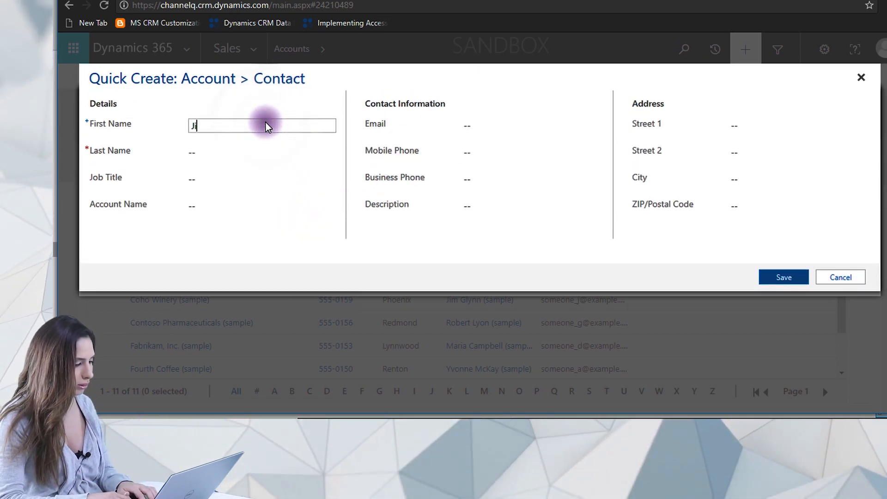
{"action": "type", "text": "Jones"}
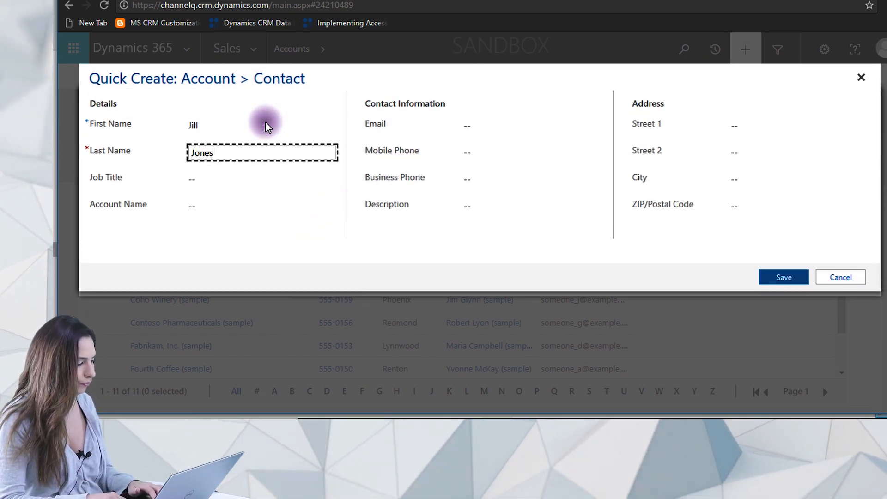
{"action": "type", "text": "President"}
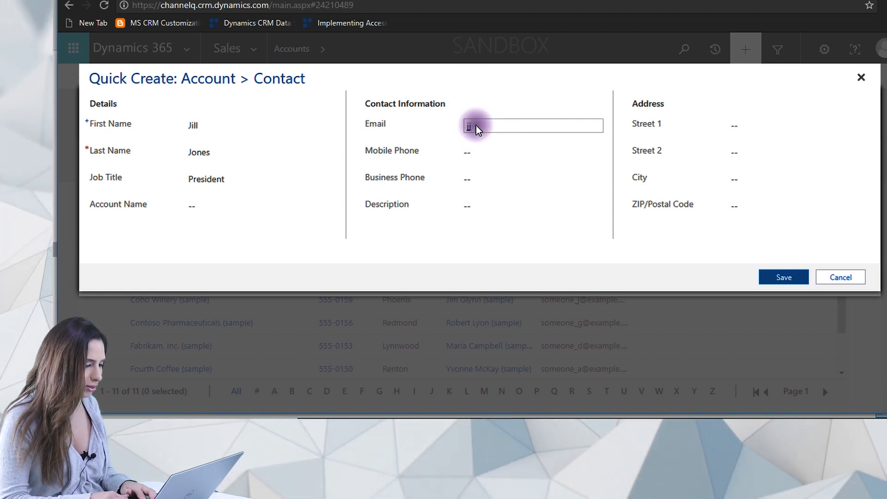
{"action": "type", "text": "jjones"}
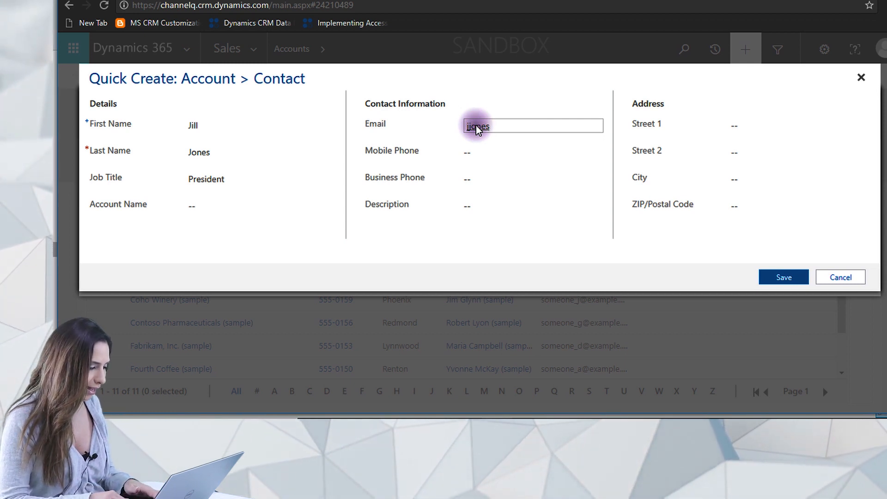
{"action": "type", "text": "@fakecompany.com"}
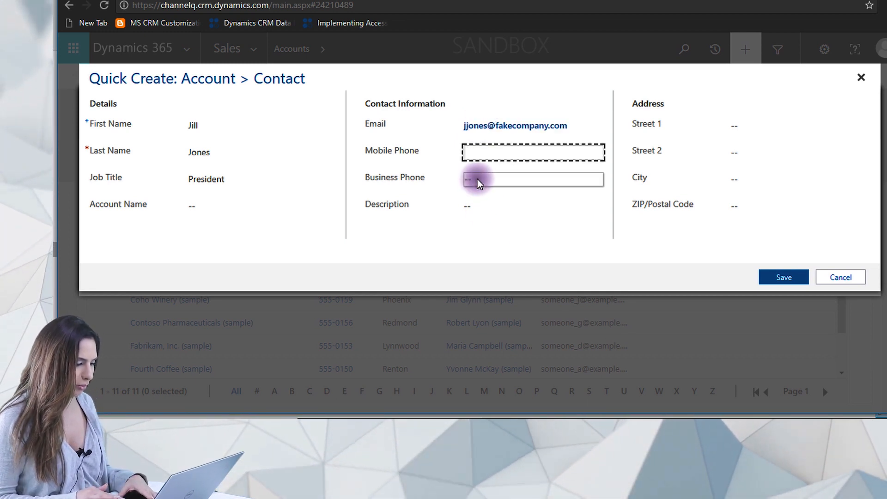
{"action": "type", "text": "888-123-4567"}
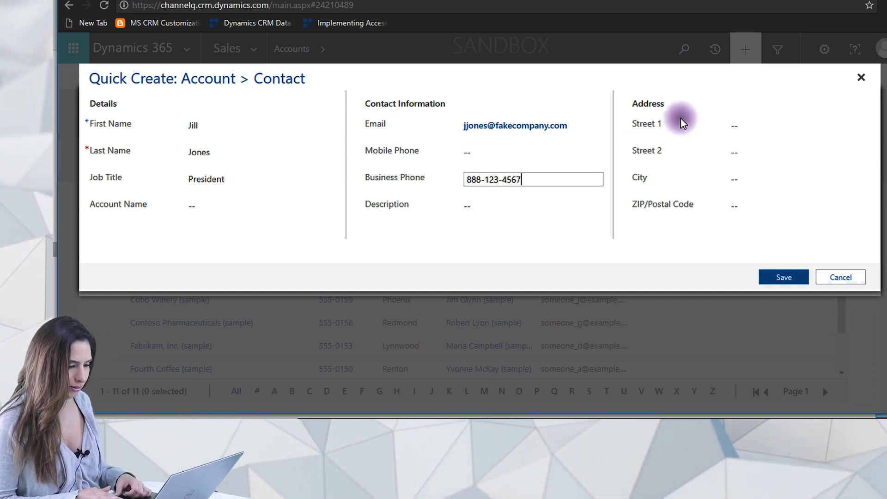
{"action": "left_click", "coordinate": [784, 282]}
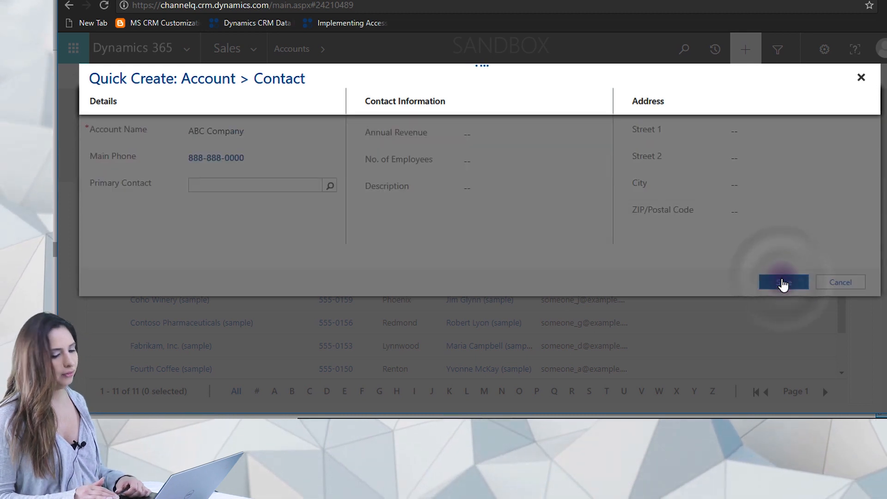
Describe the account as 'Looking to purchase lots of pencils' and save ABC Company
{"action": "left_click", "coordinate": [783, 282]}
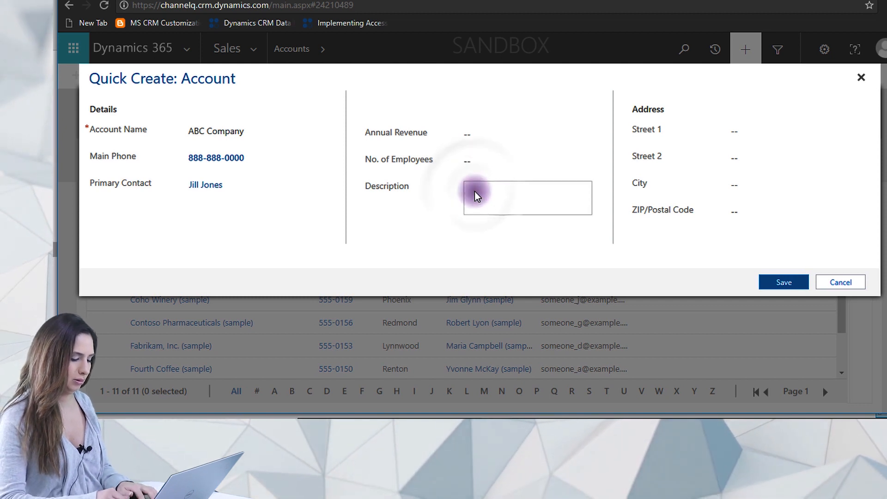
{"action": "type", "text": "Looking to purch"}
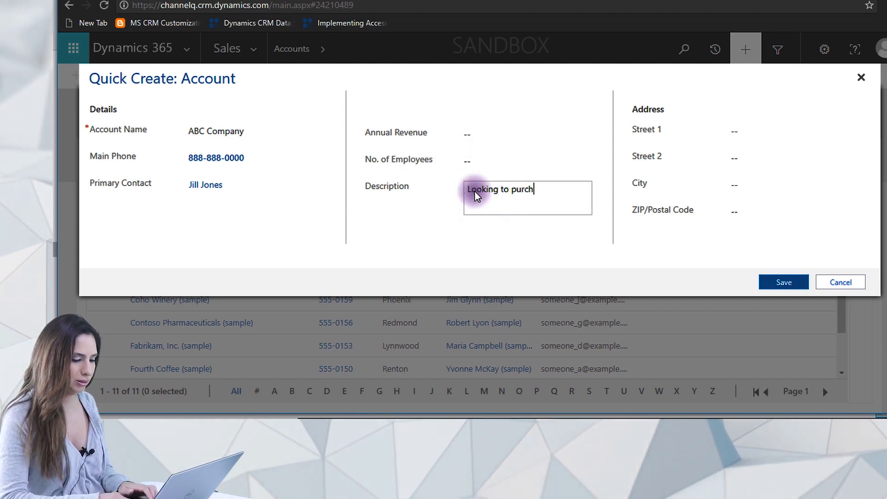
{"action": "type", "text": "ase lots of pencils"}
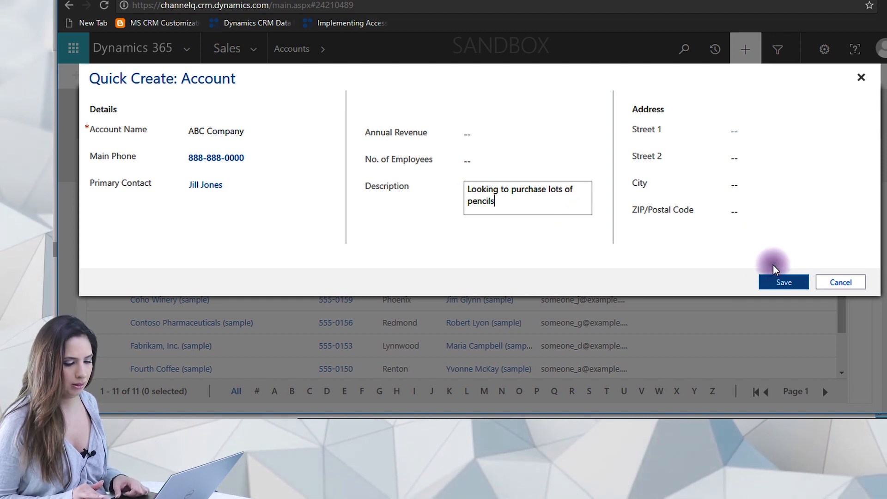
{"action": "left_click", "coordinate": [784, 282]}
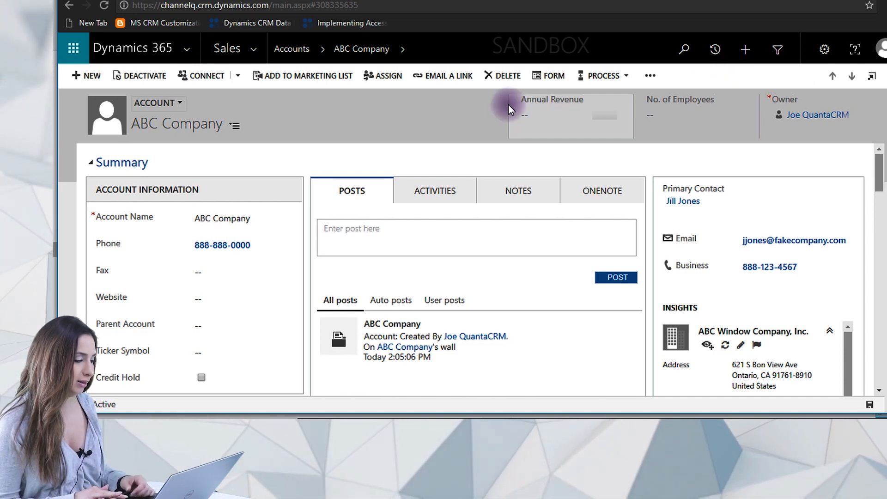
{"action": "mouse_move", "coordinate": [527, 211]}
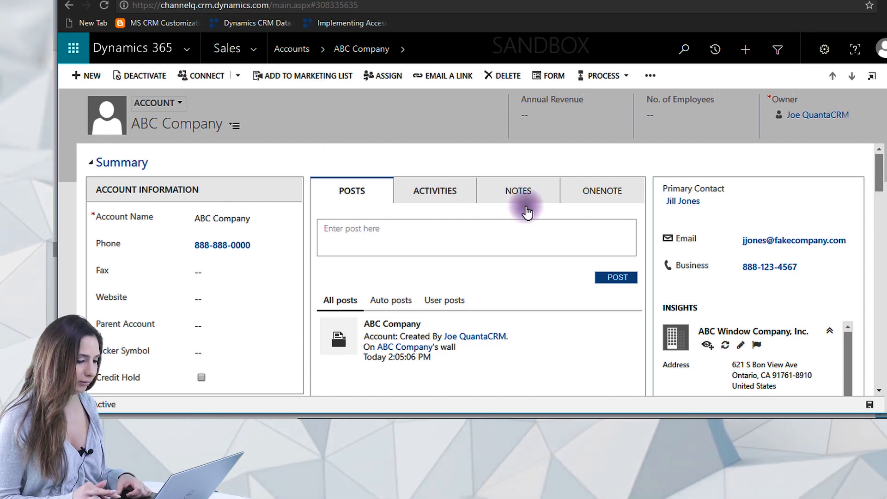
{"action": "scroll", "scroll_direction": "down", "scroll_amount": 3}
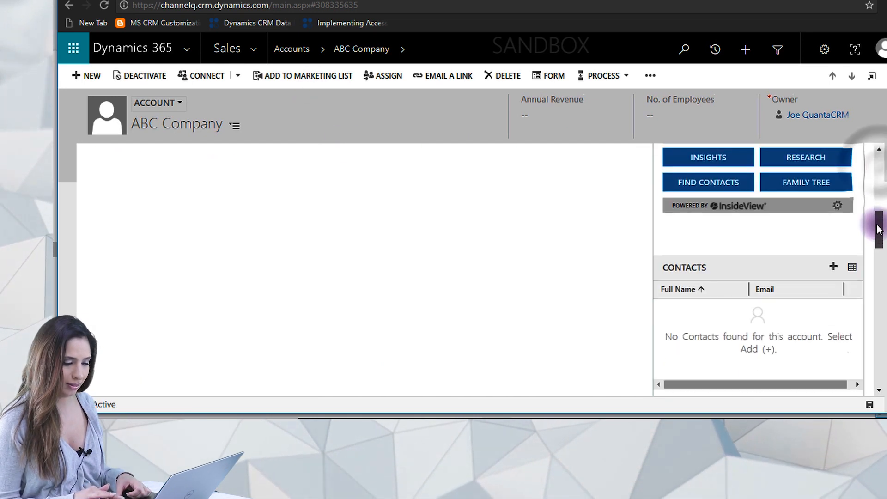
{"action": "scroll", "scroll_direction": "down", "scroll_amount": 3}
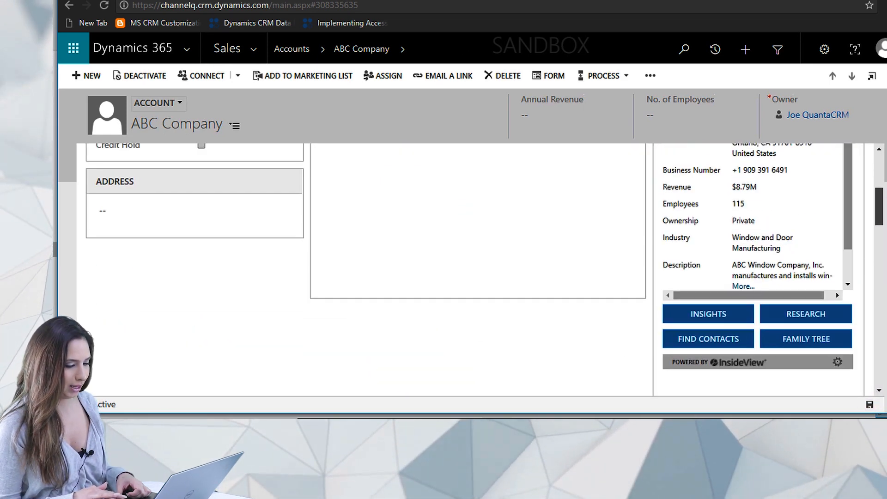
{"action": "scroll", "scroll_direction": "up", "scroll_amount": 3}
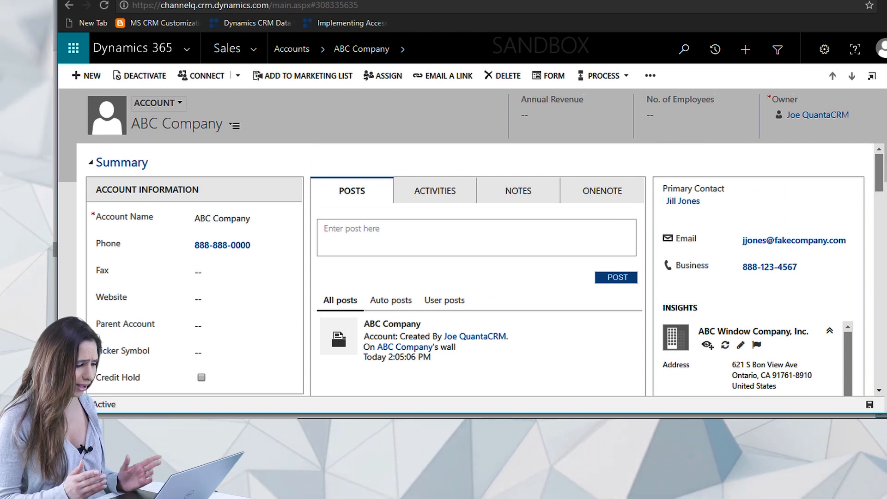
{"action": "left_click", "coordinate": [683, 203]}
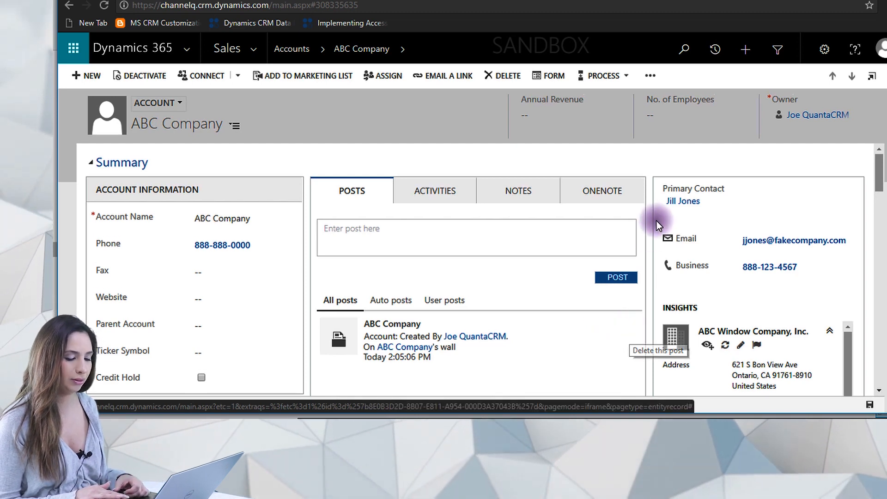
{"action": "left_click", "coordinate": [682, 201]}
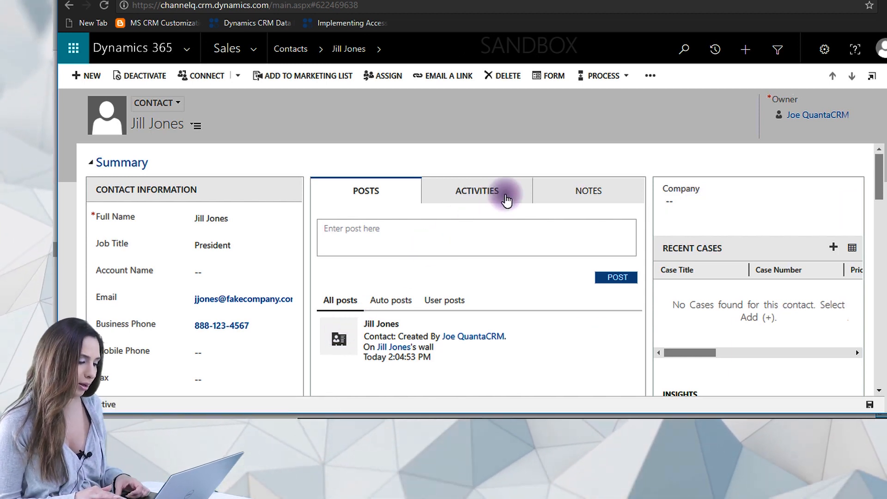
{"action": "left_click", "coordinate": [477, 191]}
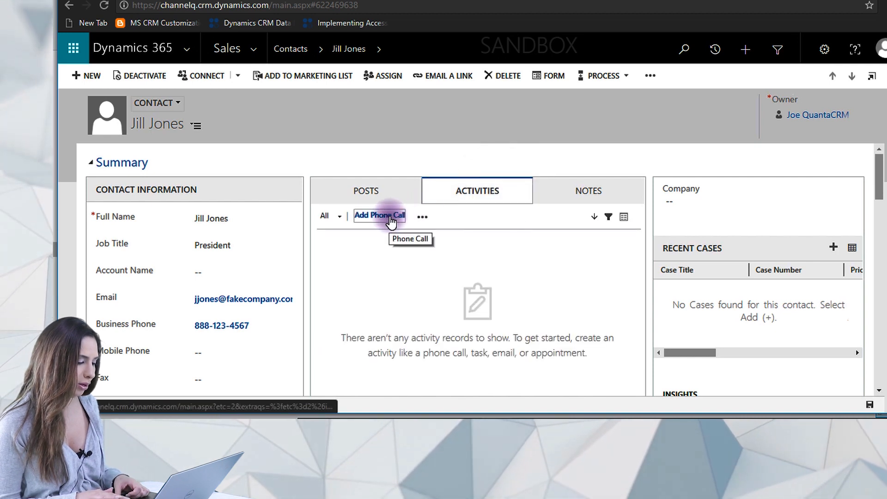
{"action": "left_click", "coordinate": [379, 215]}
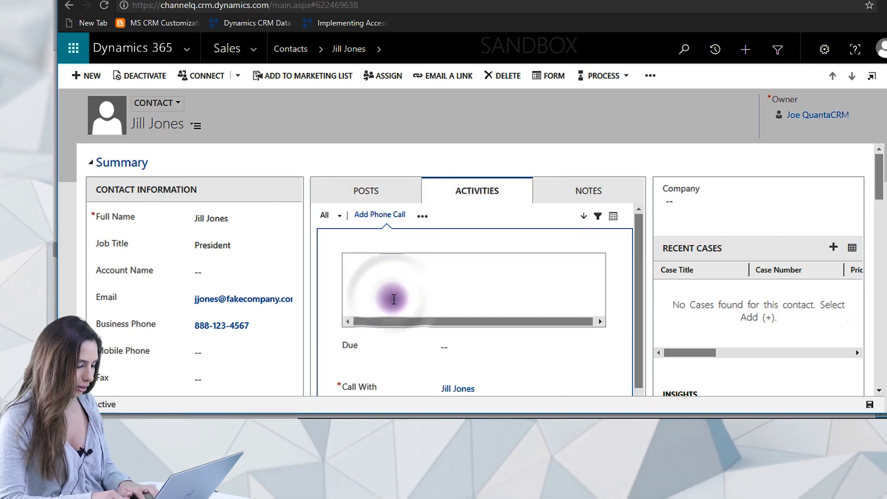
Write the call summary about talking to Jill about her needs, with placeholder notes below
{"action": "type", "text": "Talked to j"}
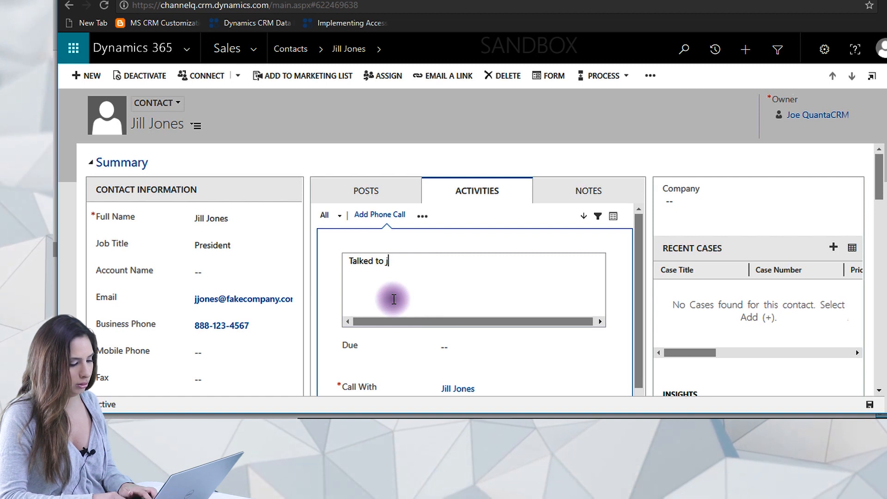
{"action": "type", "text": "ill for 40 mi"}
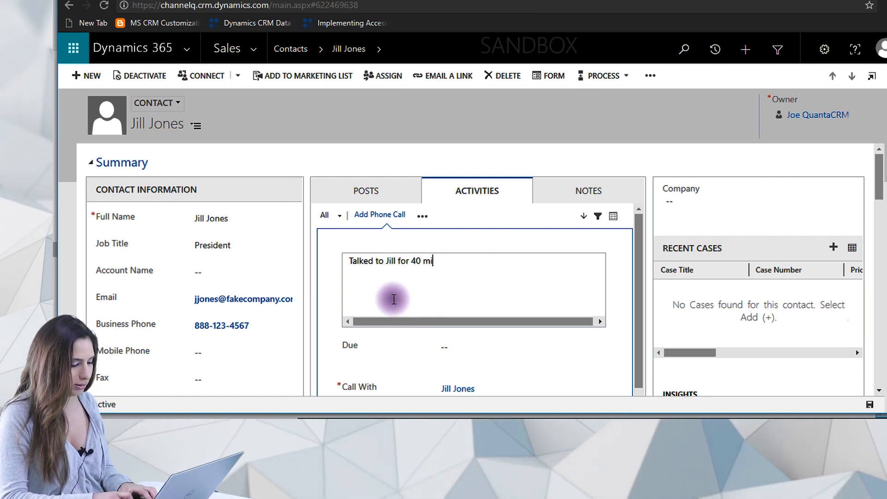
{"action": "type", "text": "n's about what she n"}
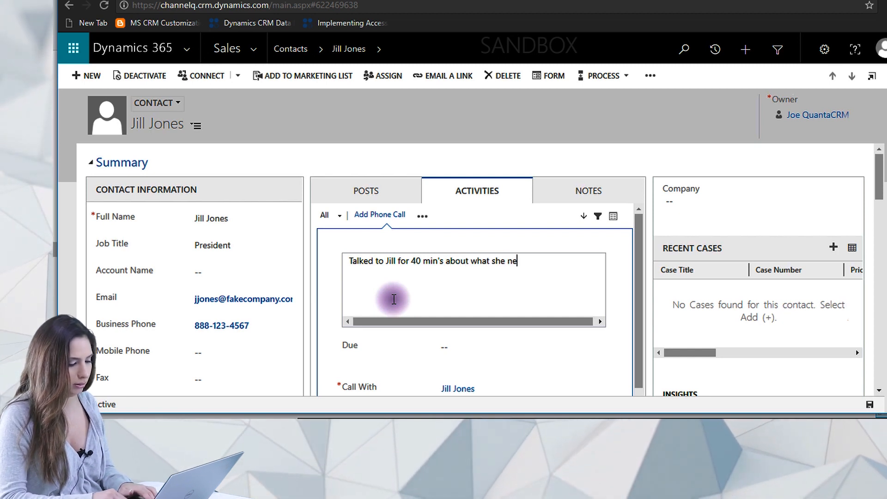
{"action": "type", "text": "eds...see n"}
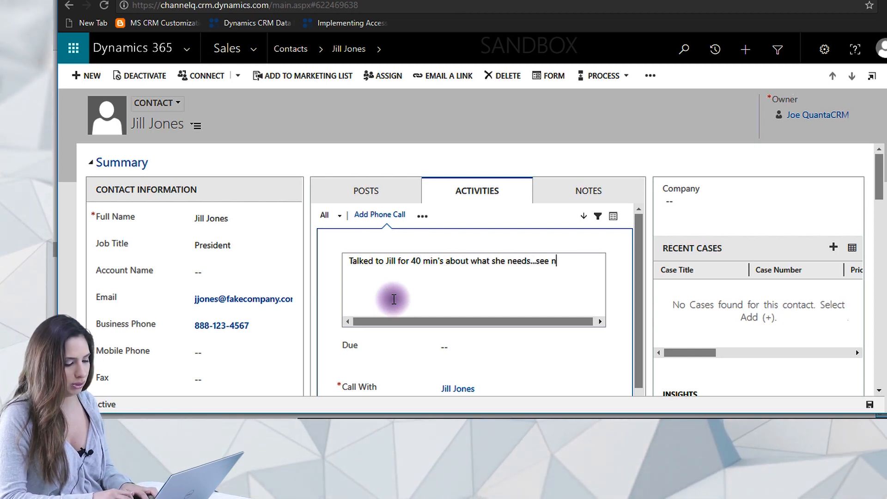
{"action": "type", "text": "otes below:"}
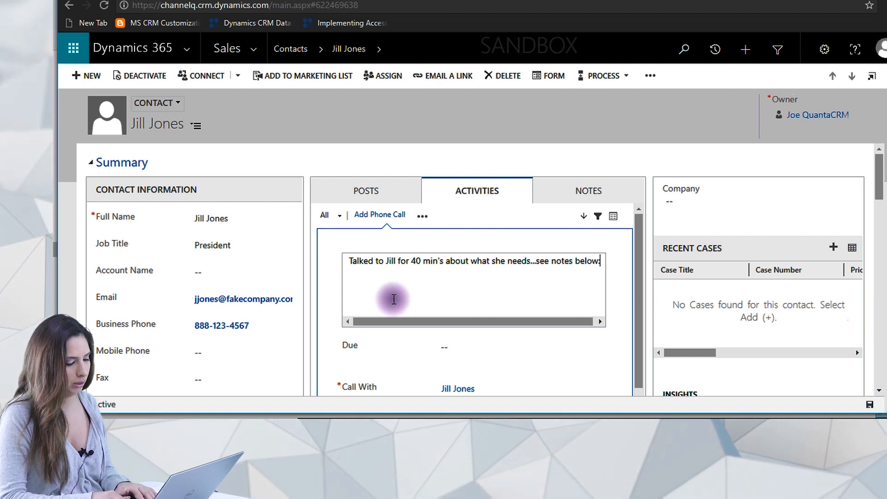
{"action": "type", "text": "alskdlsa"}
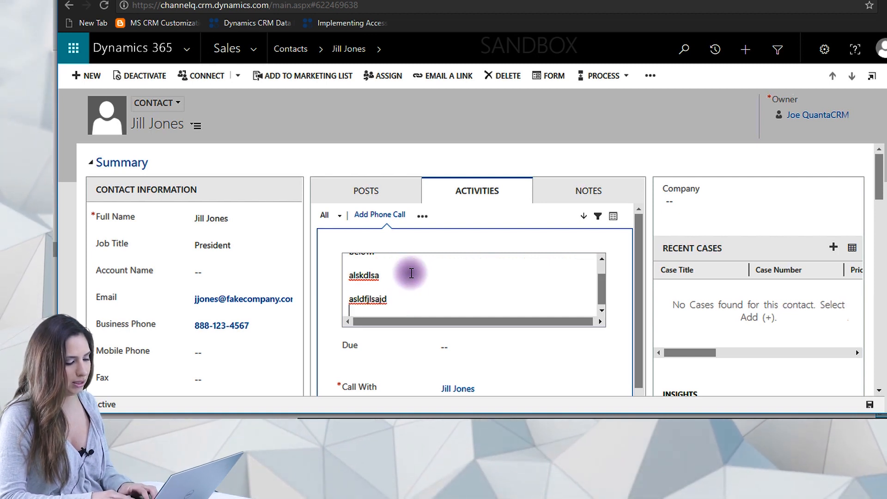
{"action": "type", "text": "asldfikasjdf"}
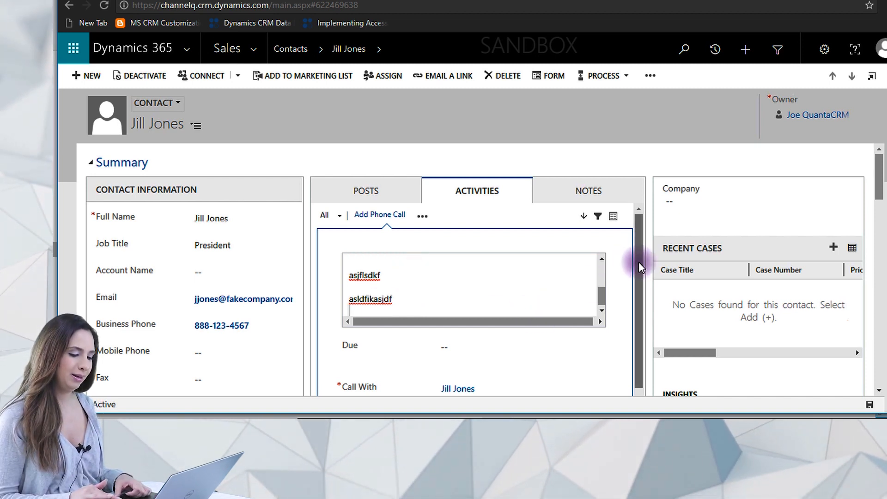
{"action": "scroll", "scroll_direction": "down", "scroll_amount": 3}
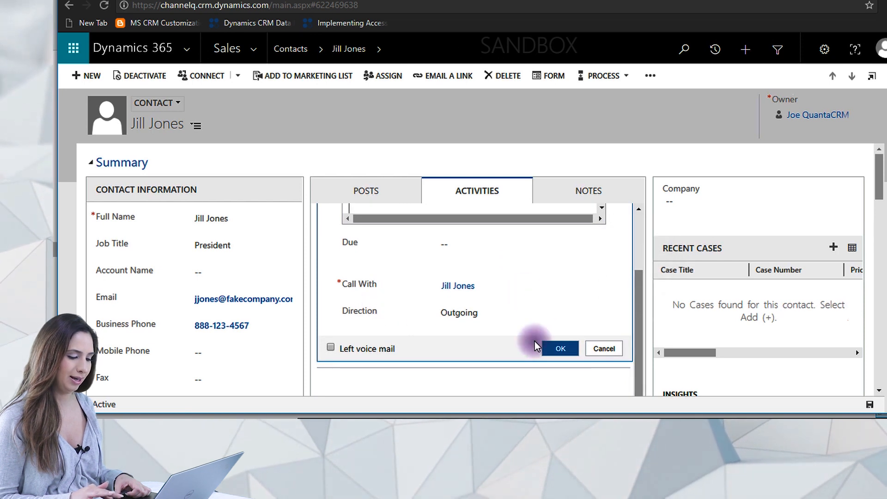
{"action": "left_click", "coordinate": [561, 348]}
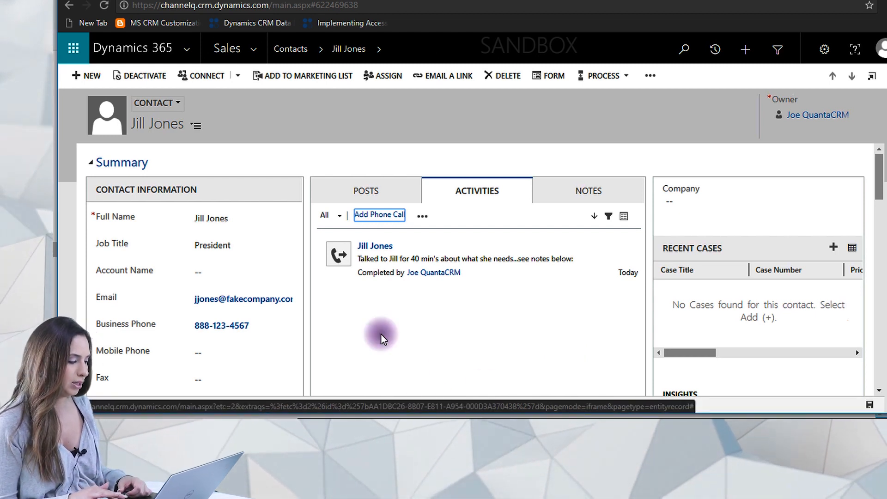
{"action": "mouse_move", "coordinate": [566, 293]}
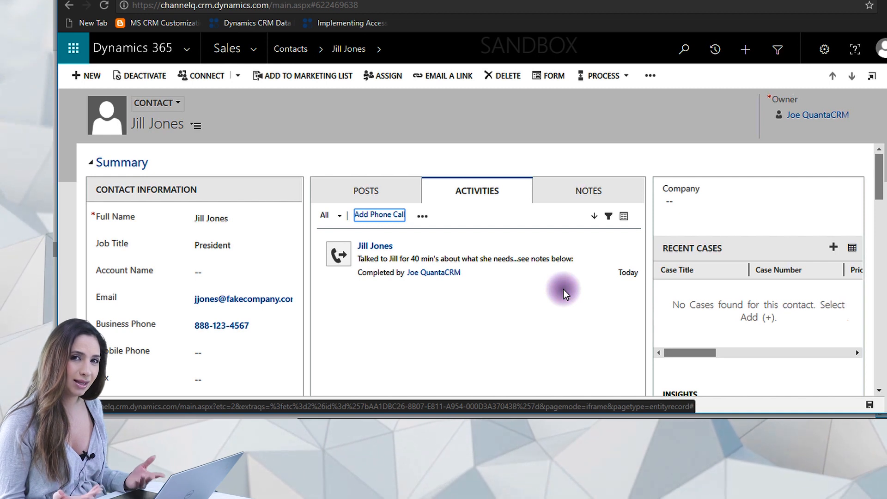
{"action": "mouse_move", "coordinate": [727, 93]}
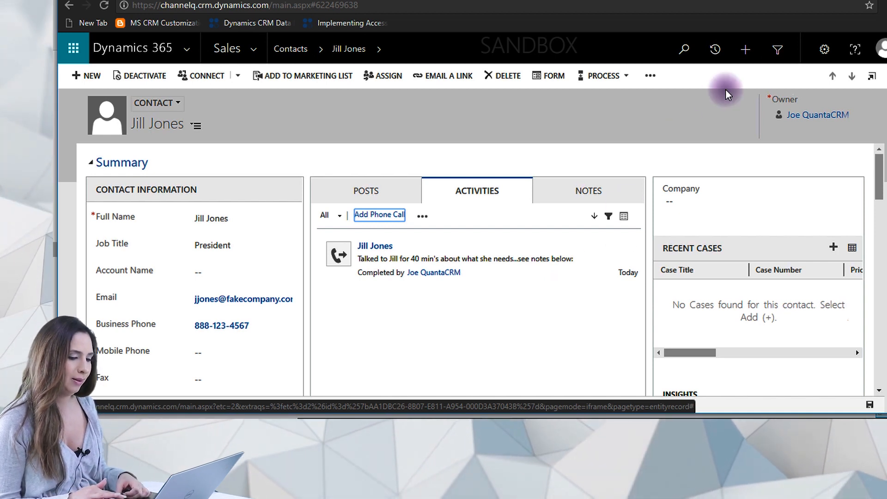
{"action": "left_click", "coordinate": [684, 49]}
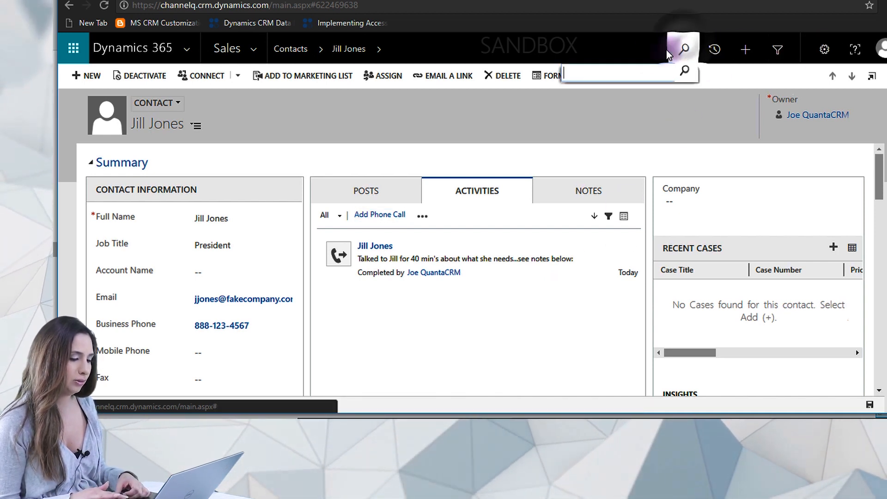
{"action": "type", "text": "jill"}
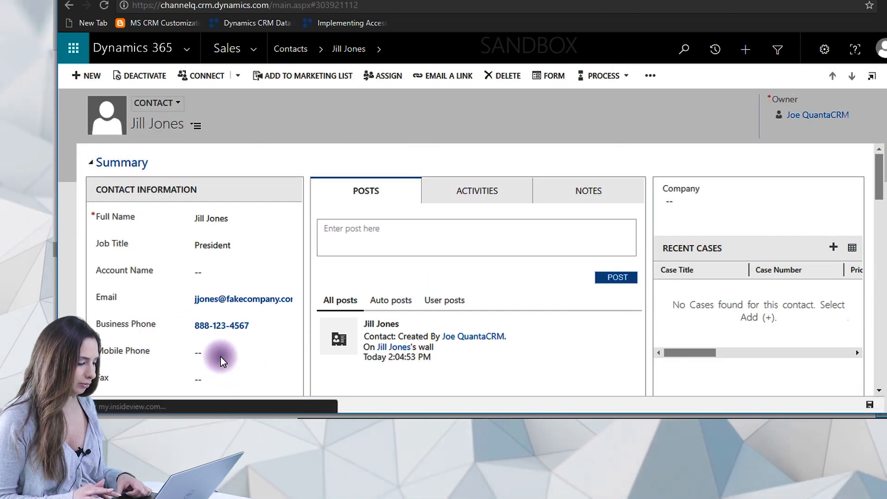
{"action": "type", "text": "888-123-"}
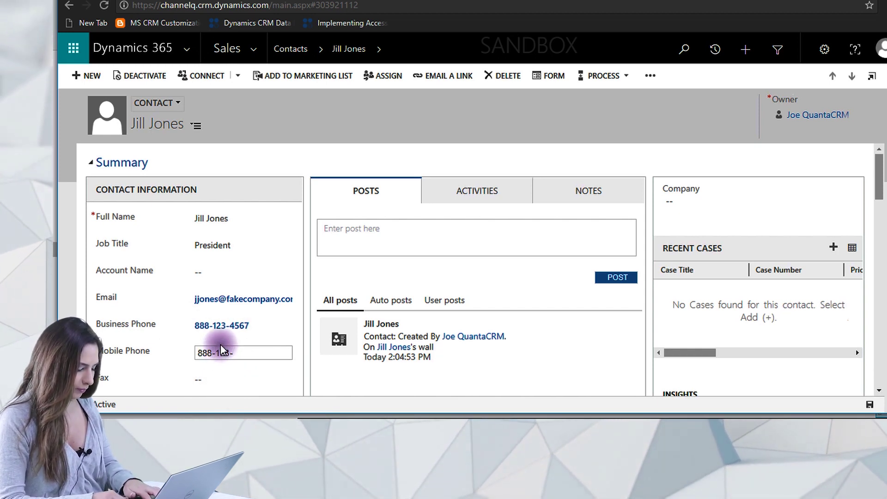
{"action": "type", "text": "6789"}
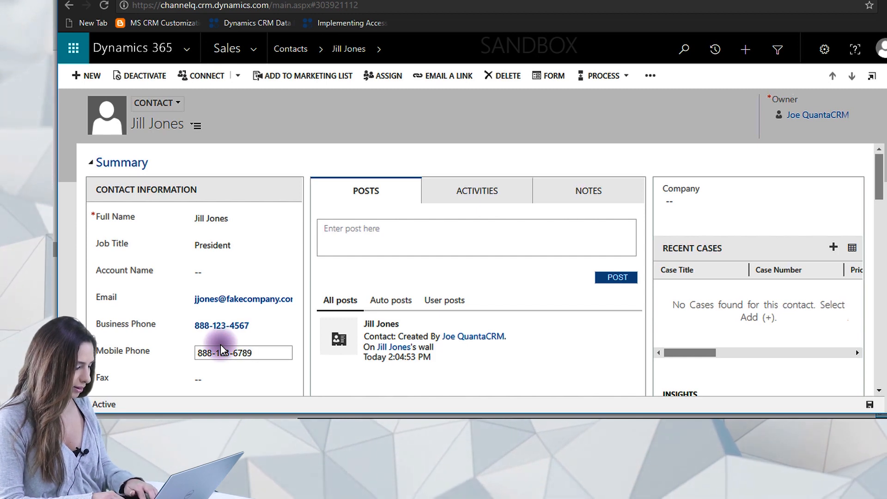
{"action": "left_click", "coordinate": [243, 377]}
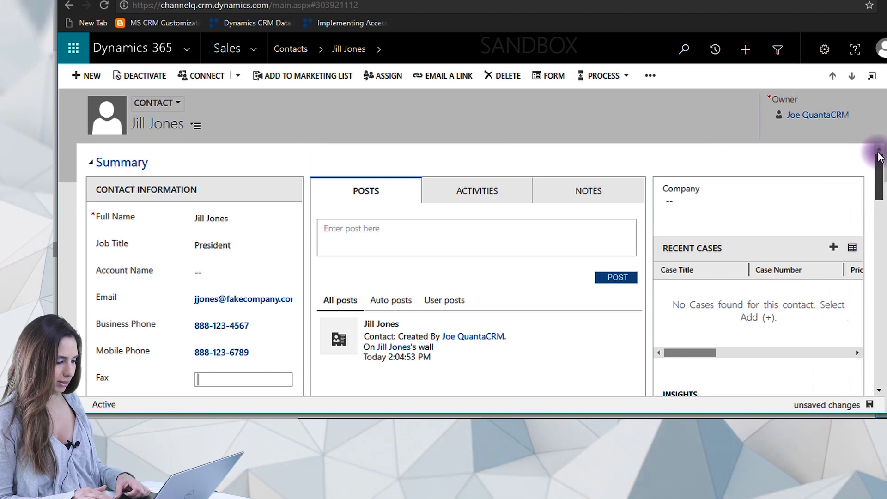
{"action": "mouse_move", "coordinate": [523, 215]}
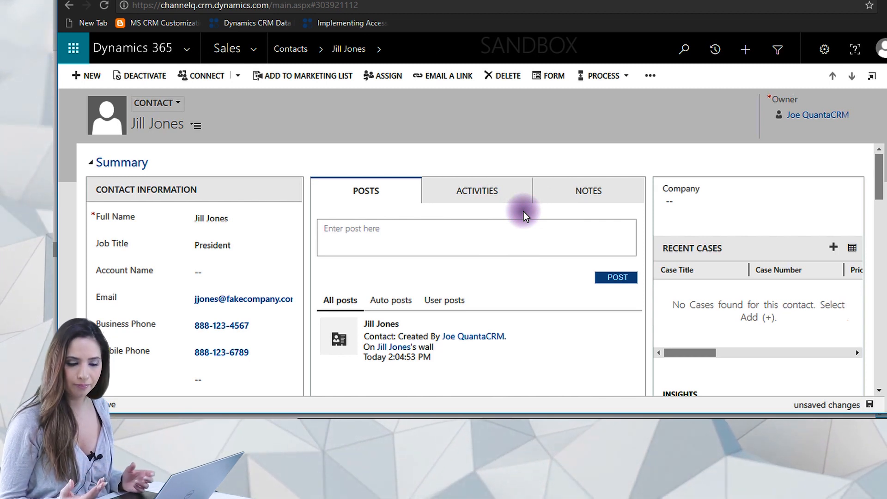
{"action": "mouse_move", "coordinate": [373, 274]}
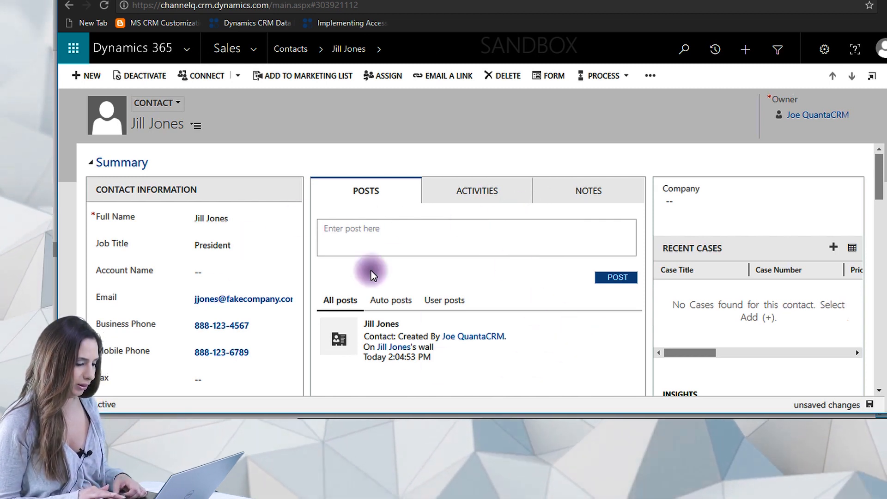
{"action": "mouse_move", "coordinate": [695, 93]}
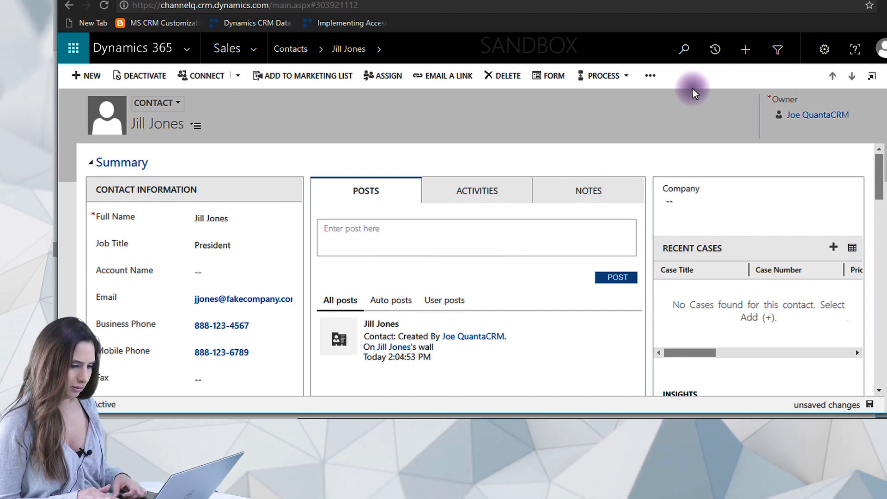
Open Coho Winery (sample) from the Sales accounts list and show the quick-create record types
{"action": "left_click", "coordinate": [248, 48]}
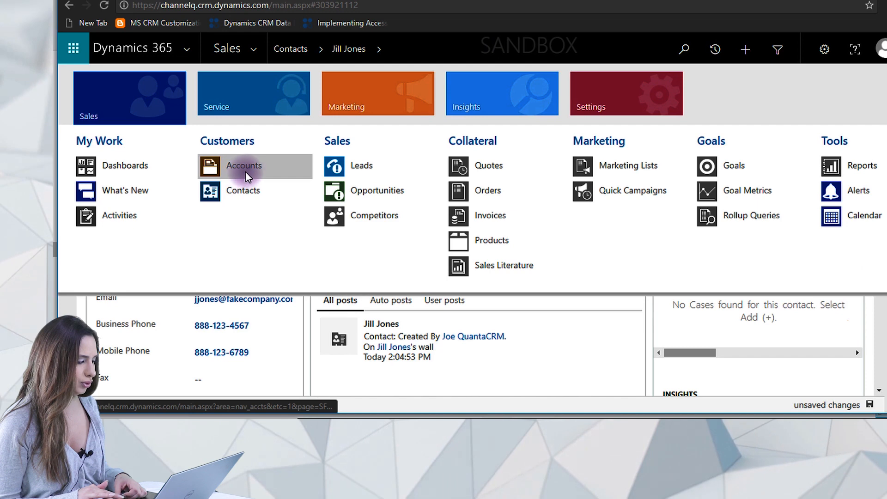
{"action": "left_click", "coordinate": [244, 166]}
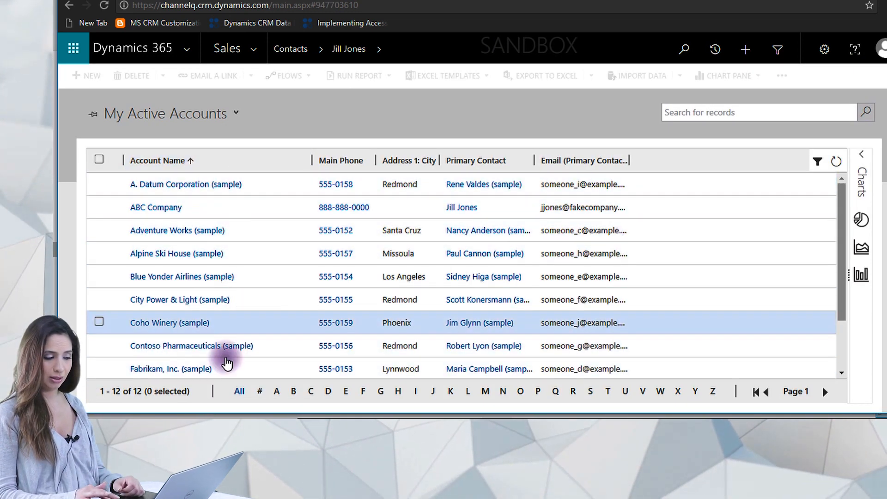
{"action": "mouse_move", "coordinate": [265, 342]}
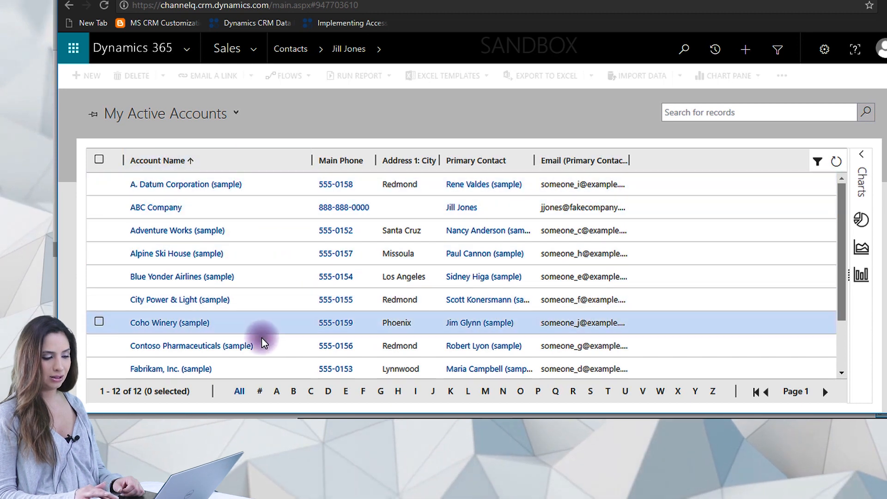
{"action": "mouse_move", "coordinate": [169, 323]}
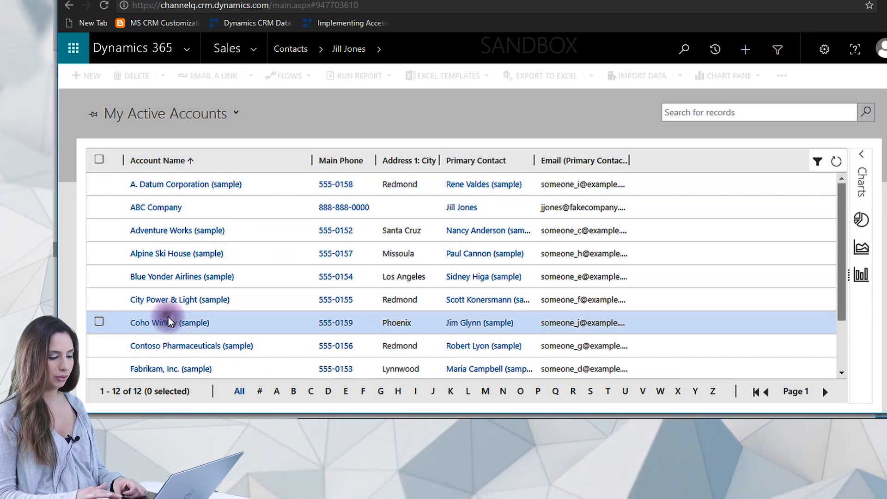
{"action": "left_click", "coordinate": [152, 322]}
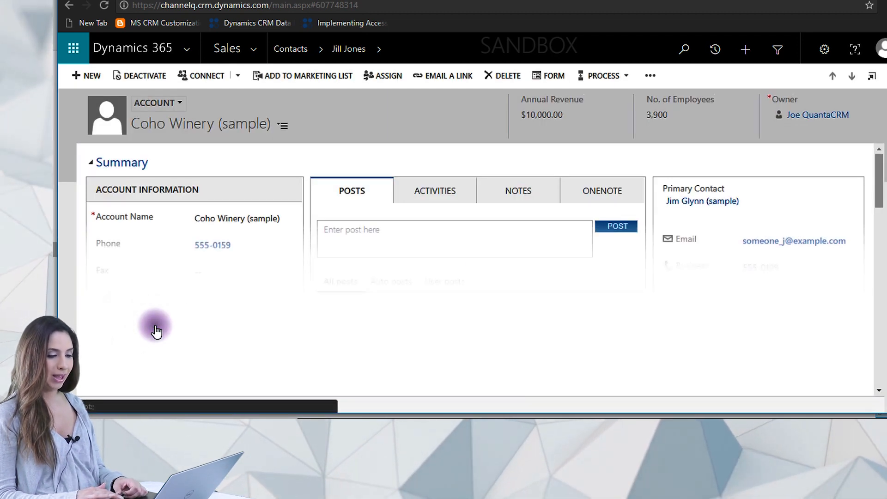
{"action": "left_click", "coordinate": [746, 49]}
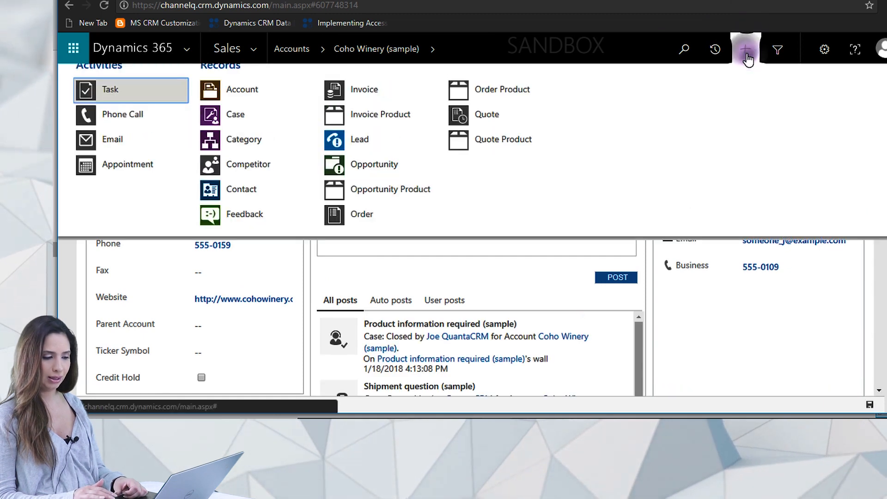